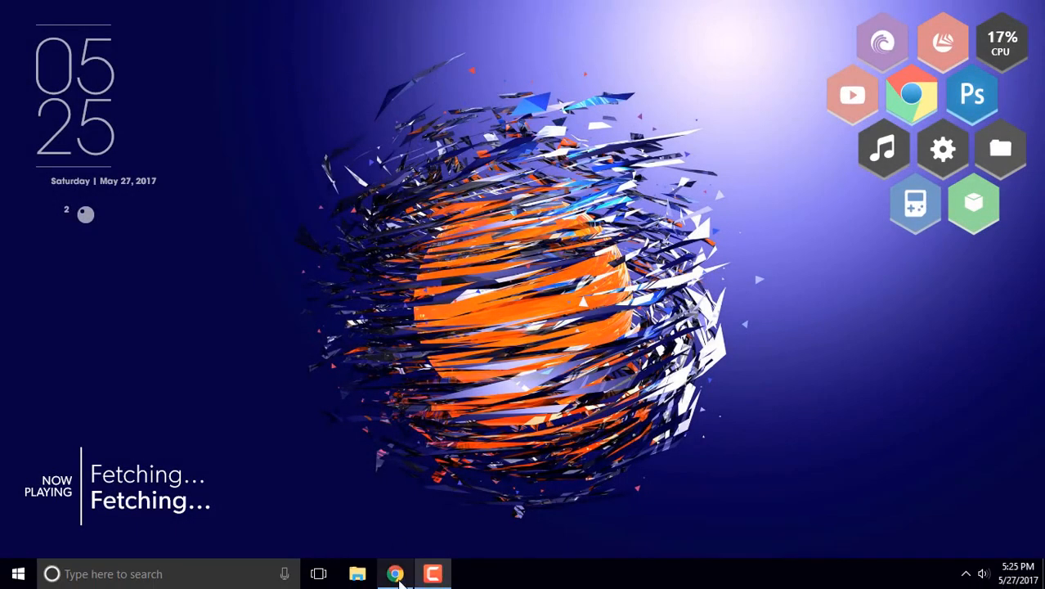
# Bring the browser window with the Facebook welcome page to the front.
pyautogui.click(395, 572)
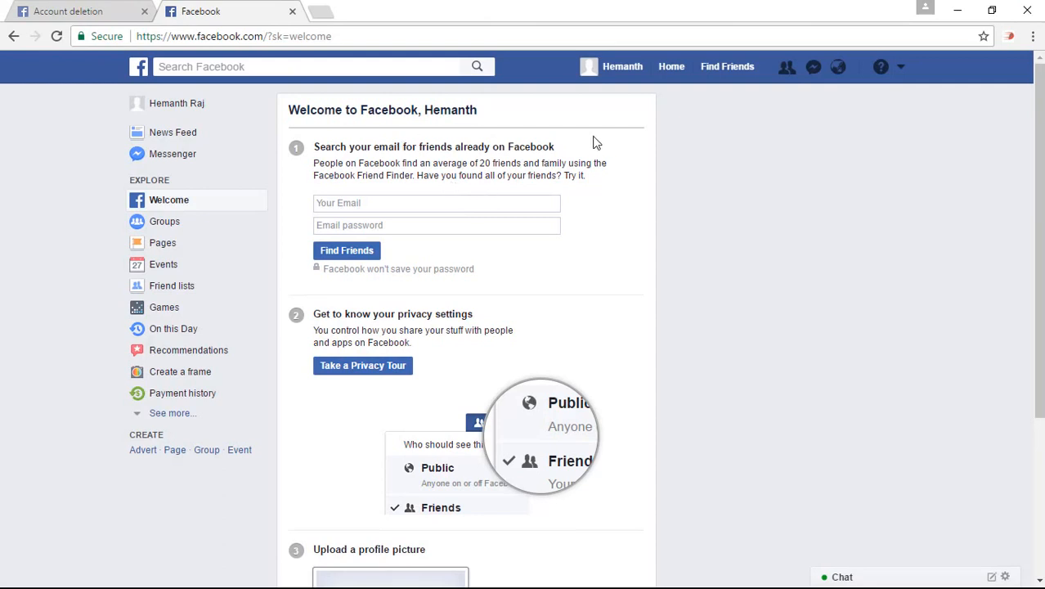
pyautogui.moveTo(419, 250)
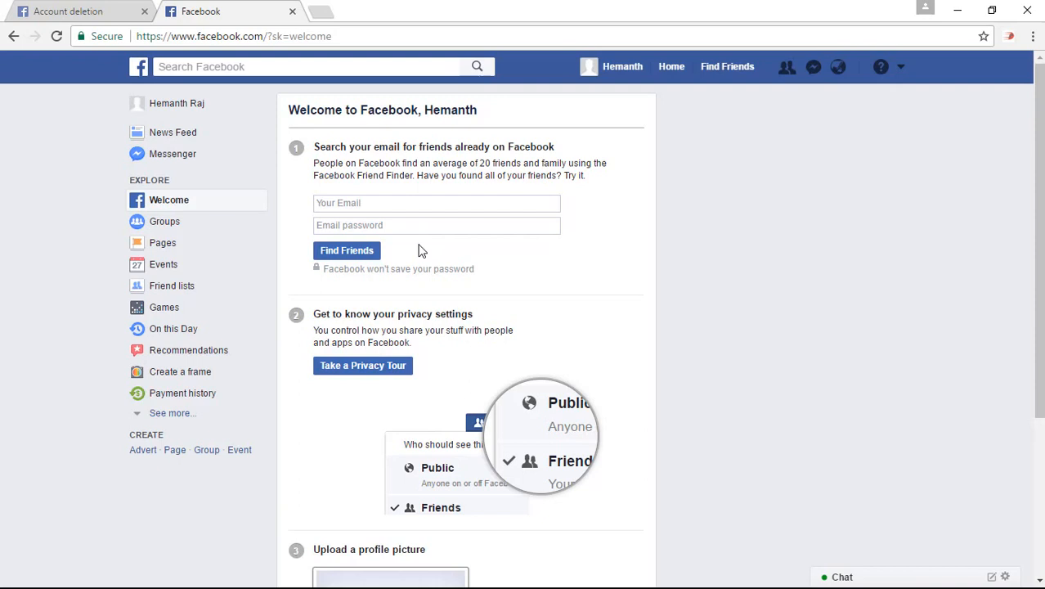
pyautogui.moveTo(201, 189)
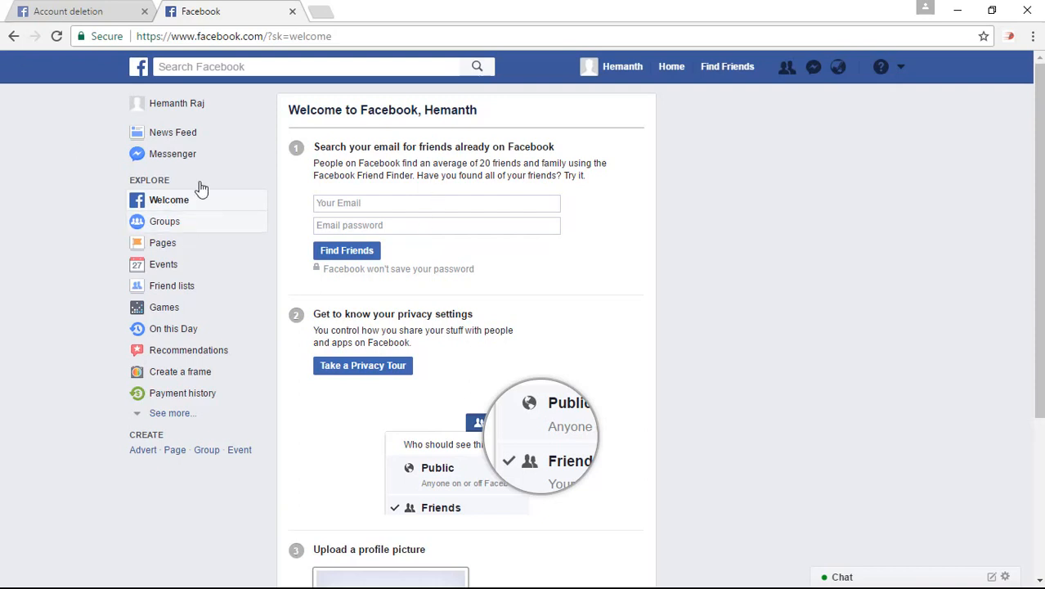
# Switch to the Confirm Facebook Account Deletion tab with the password entered.
pyautogui.click(74, 10)
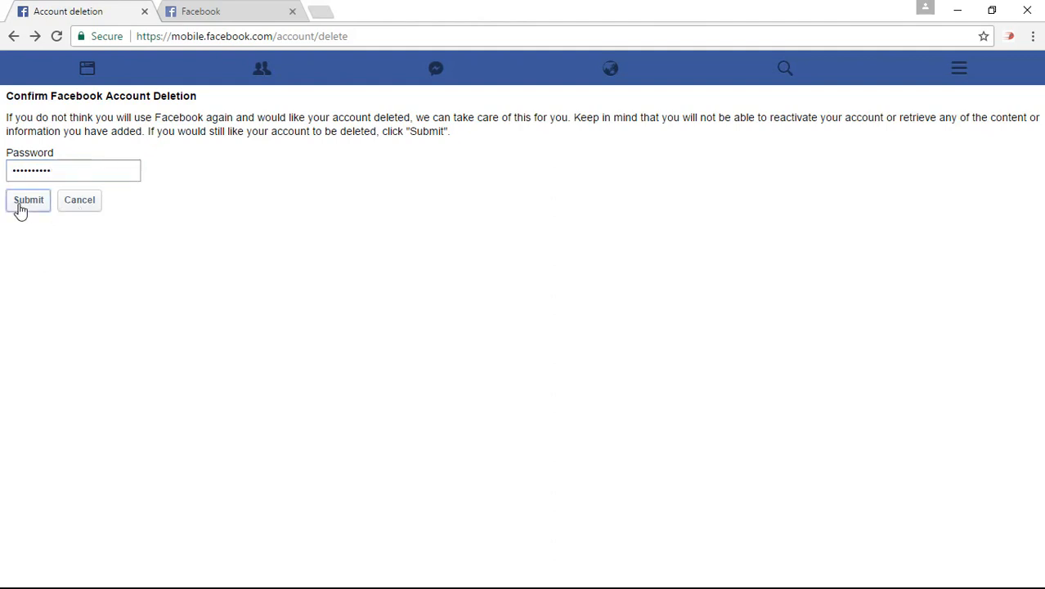
# Submit the deletion request, then return to the Facebook tab showing the not-logged-in prompt.
pyautogui.click(29, 200)
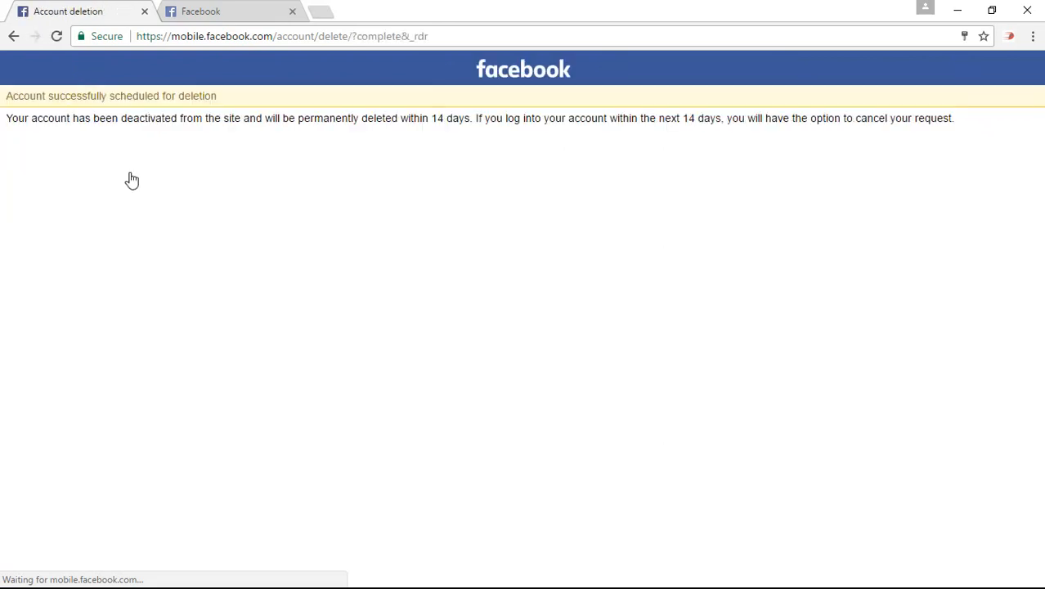
pyautogui.moveTo(792, 285)
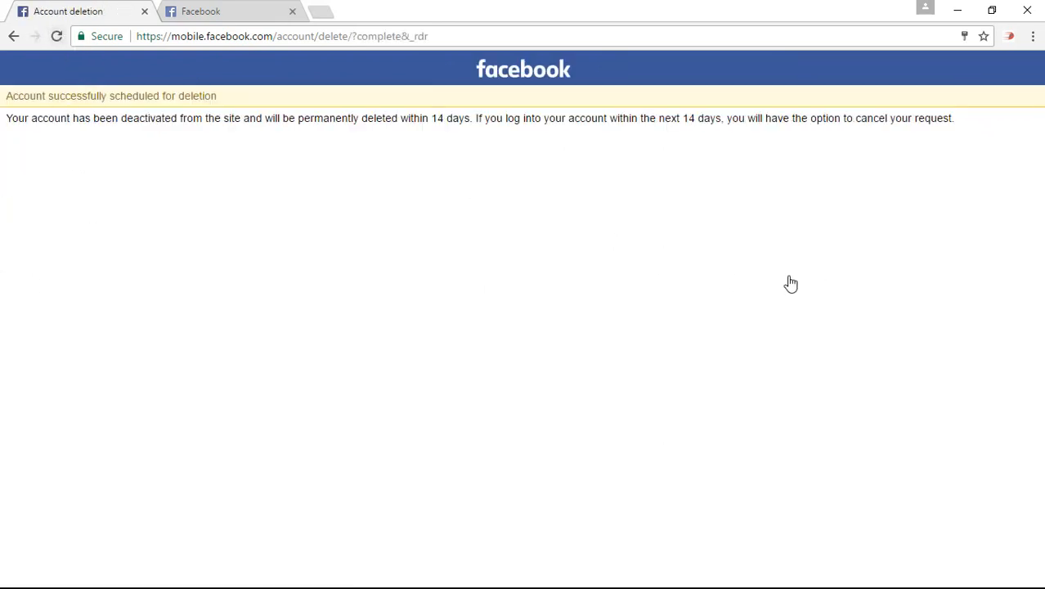
pyautogui.moveTo(808, 273)
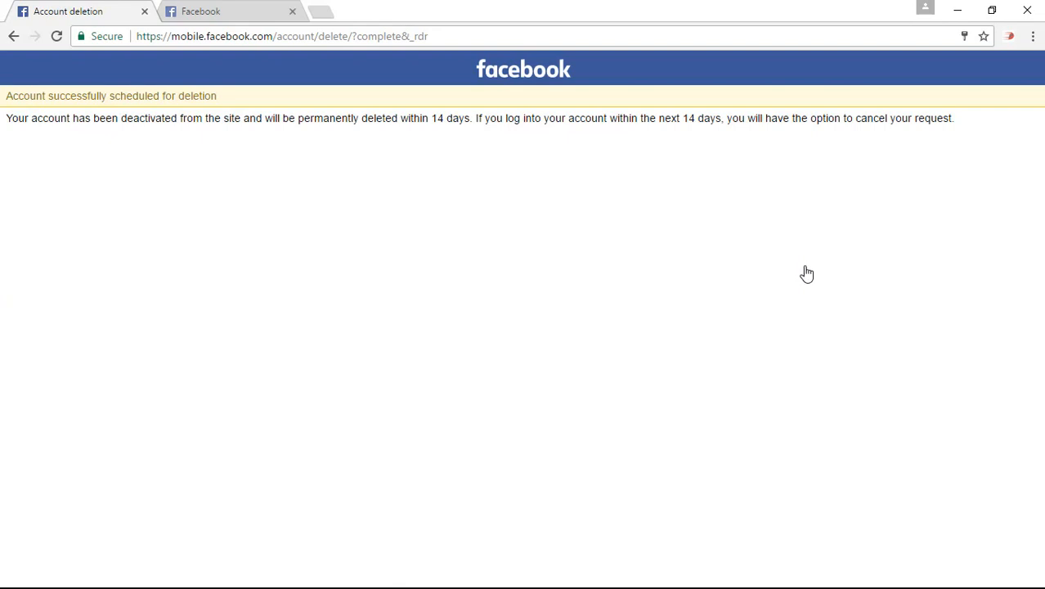
pyautogui.moveTo(801, 271)
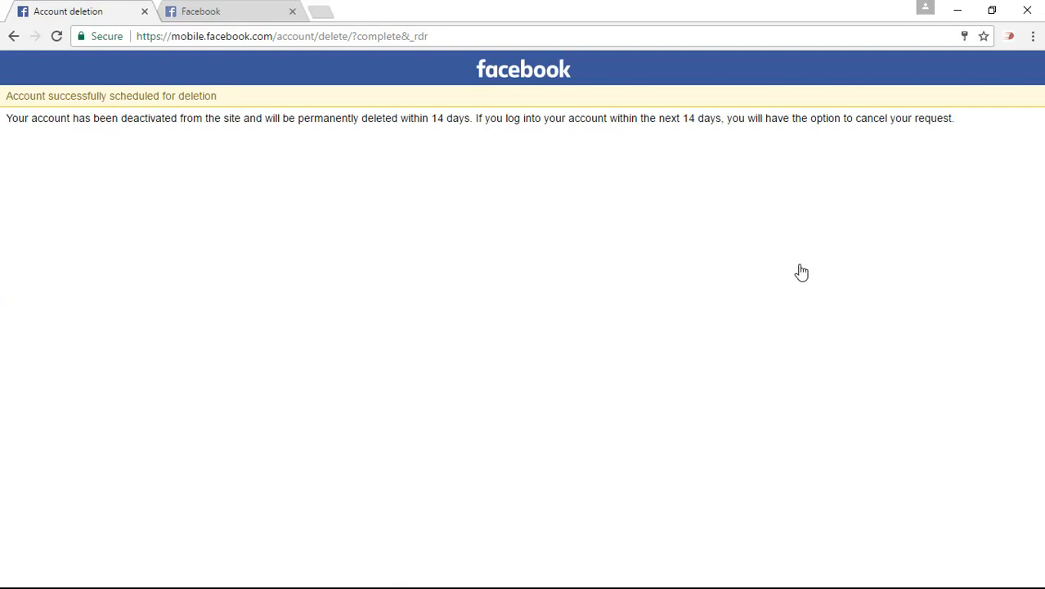
pyautogui.click(200, 10)
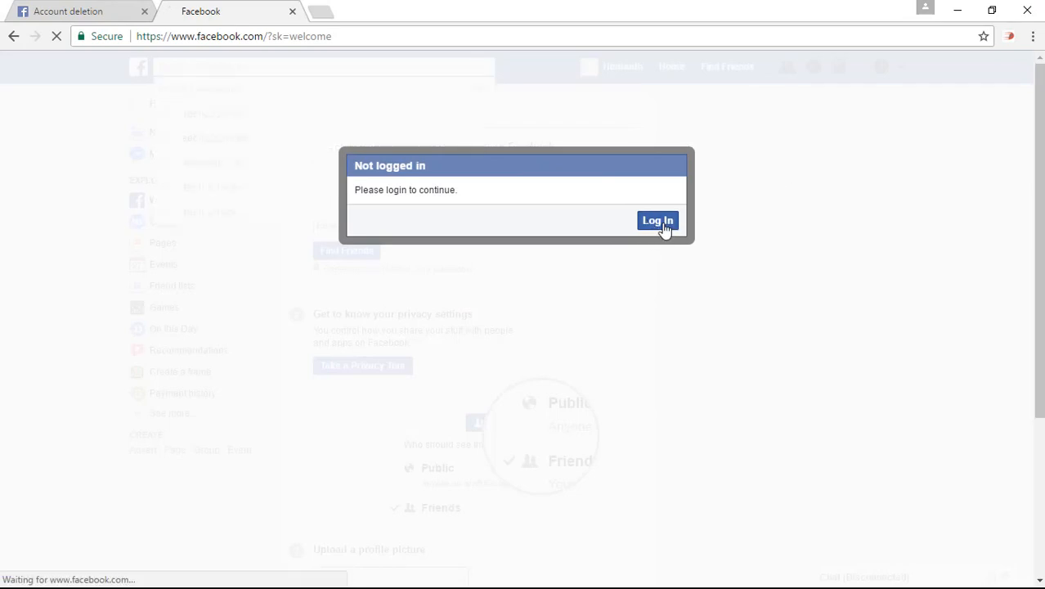
# Log in again with the saved email address and the account password.
pyautogui.click(658, 219)
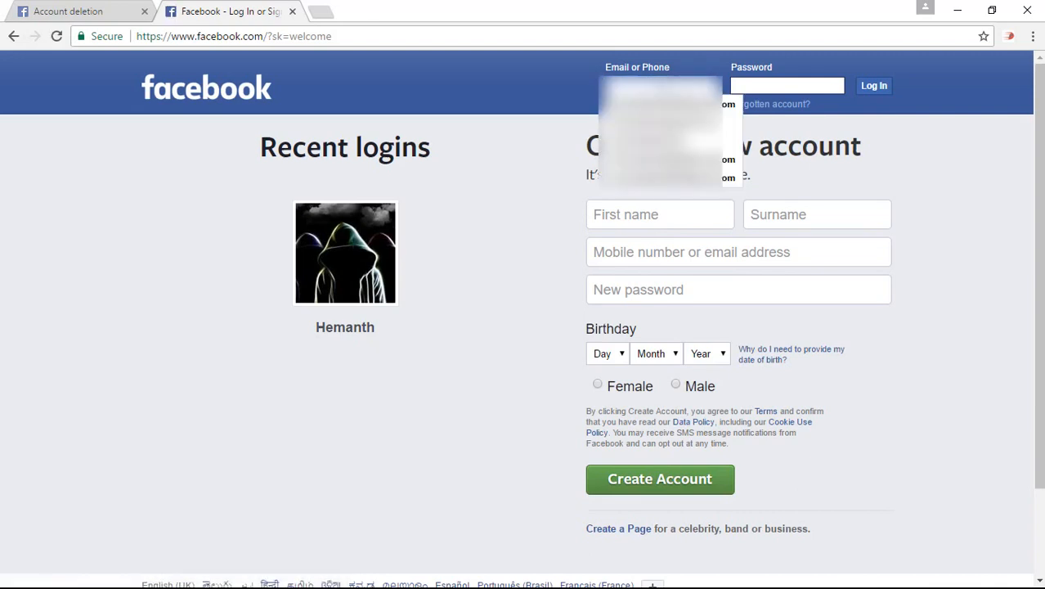
pyautogui.moveTo(674, 203)
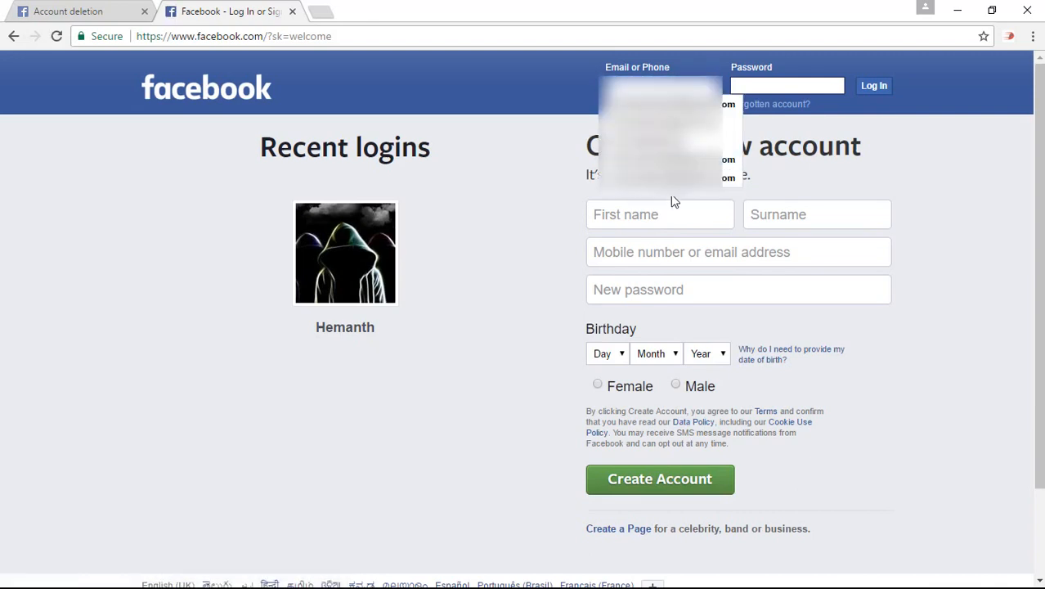
pyautogui.click(785, 85)
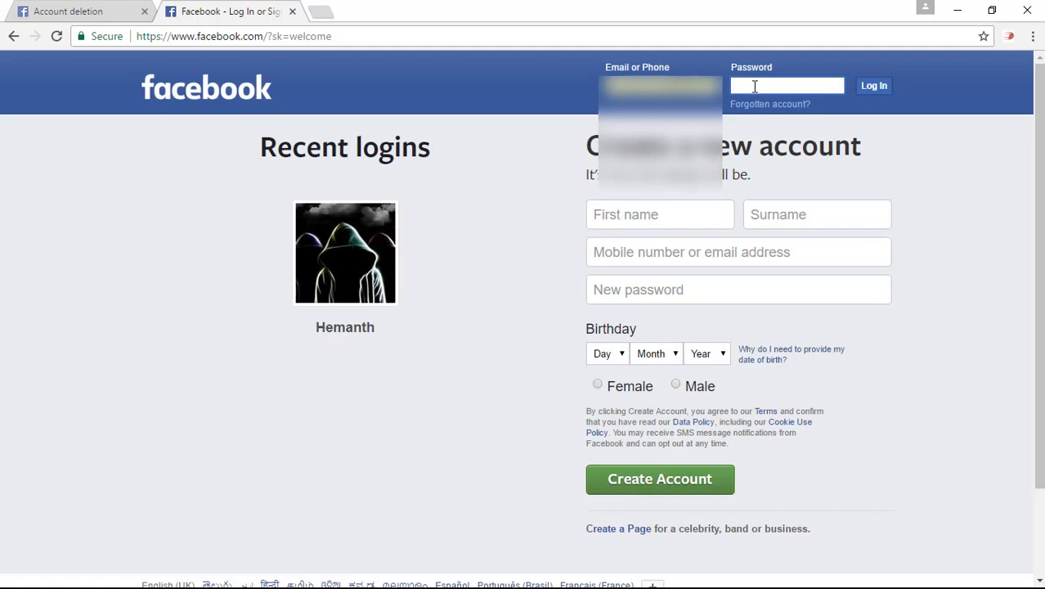
pyautogui.write('••••')
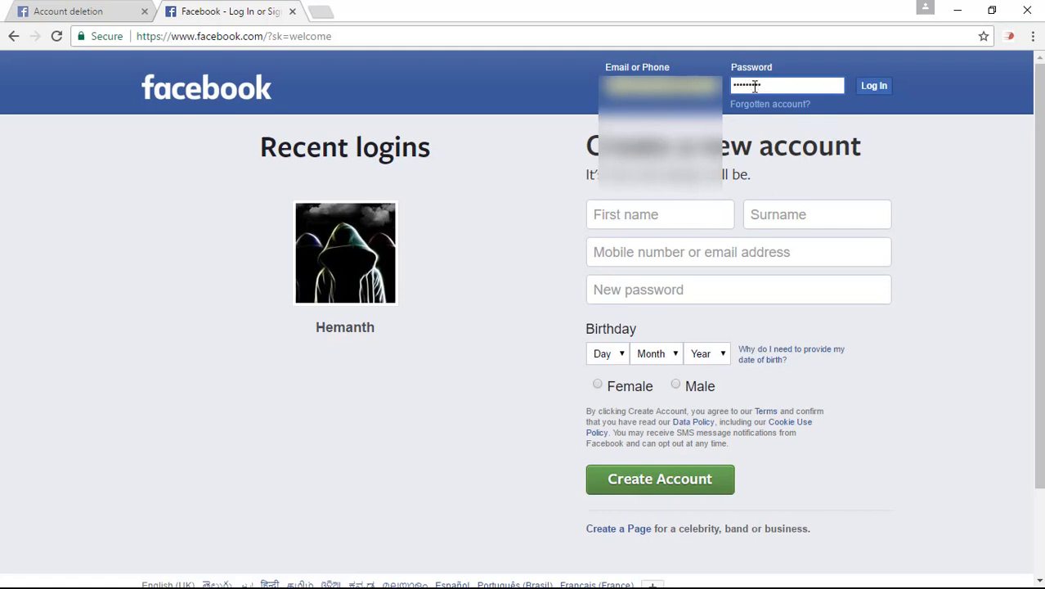
pyautogui.click(873, 85)
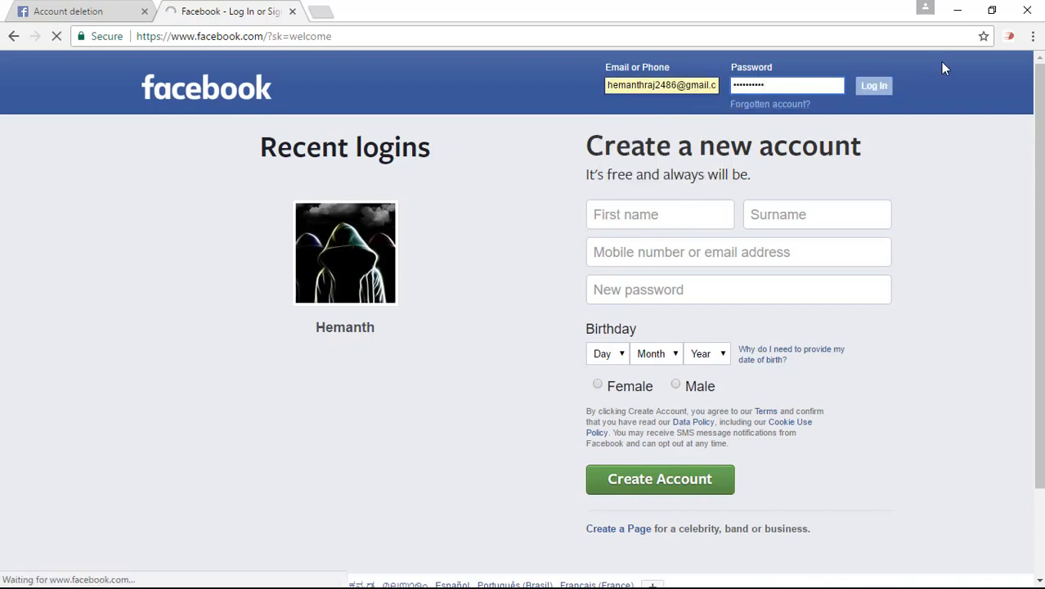
# Cancel the deletion scheduled for Saturday, 10 June 2017 from the checkpoint notice.
pyautogui.click(873, 85)
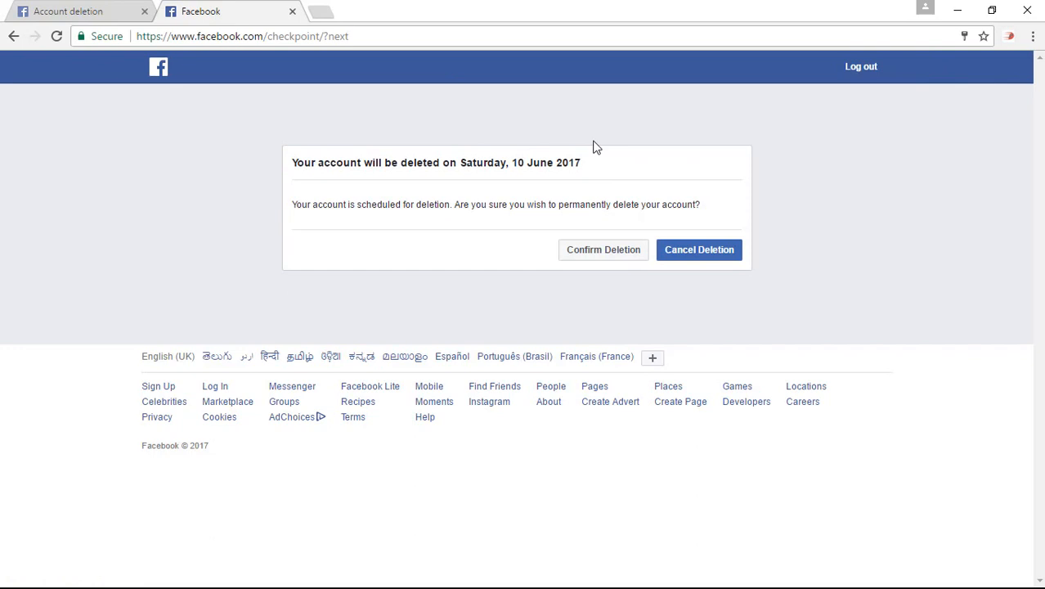
pyautogui.moveTo(232, 370)
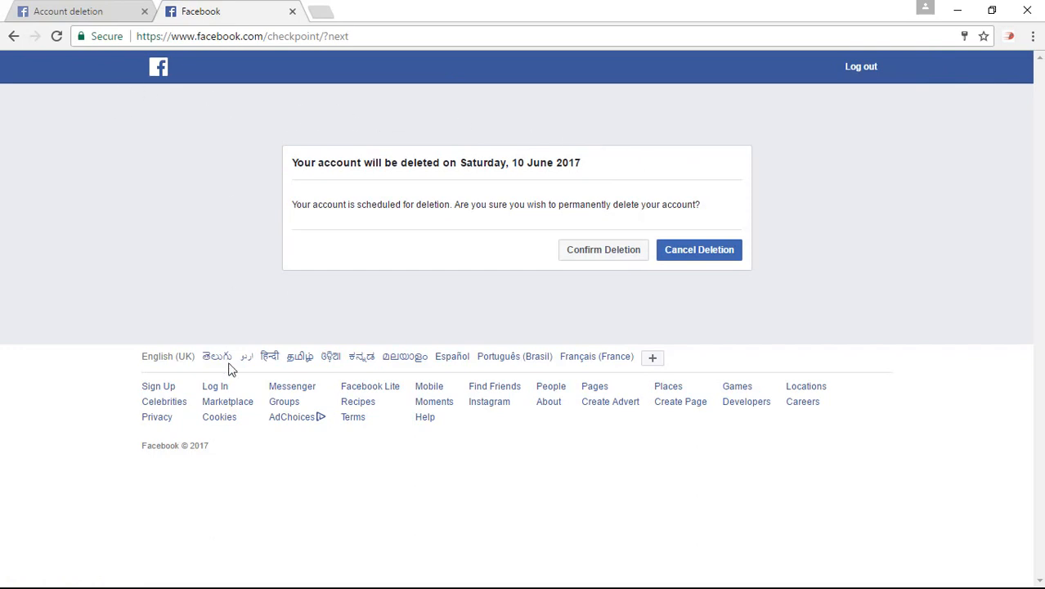
pyautogui.moveTo(879, 160)
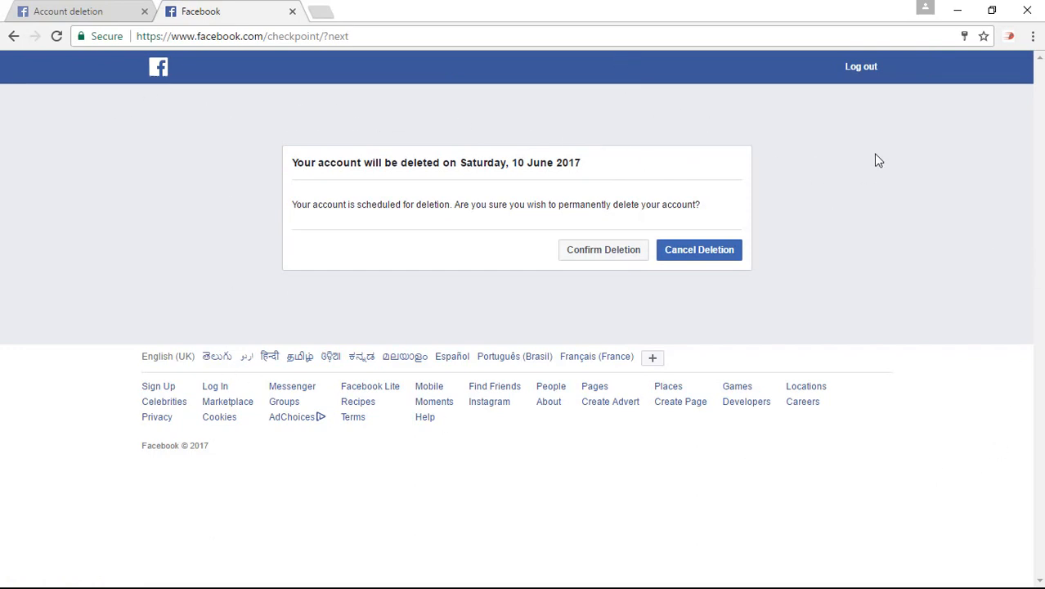
pyautogui.moveTo(879, 124)
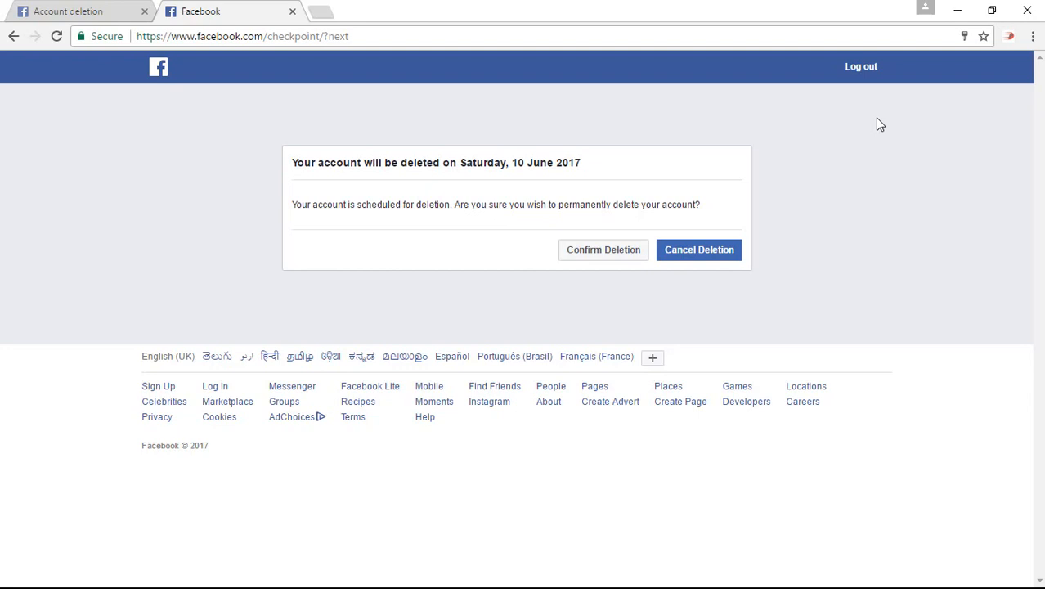
pyautogui.moveTo(824, 66)
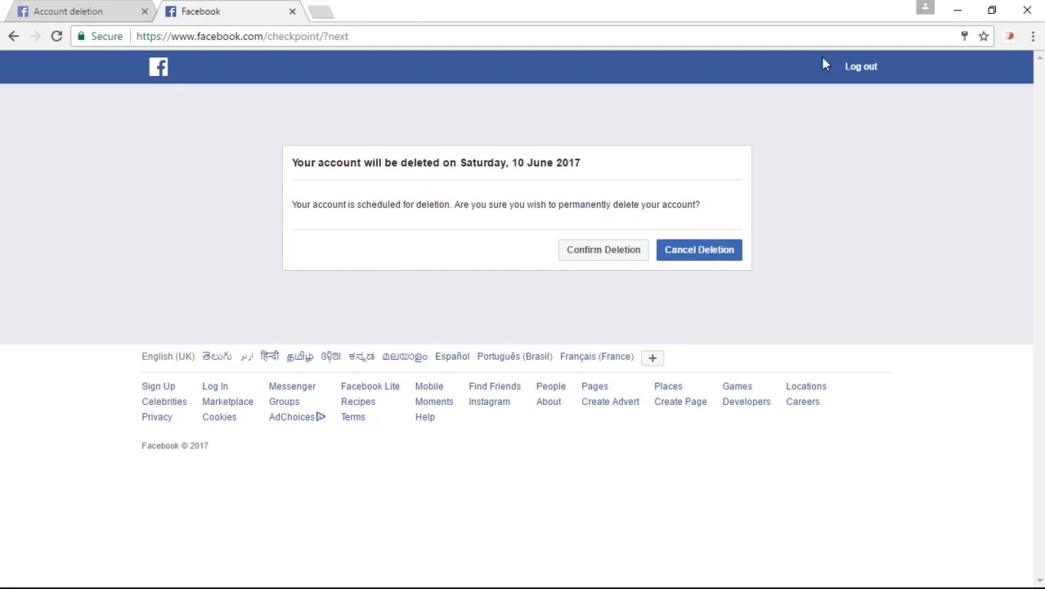
pyautogui.click(698, 249)
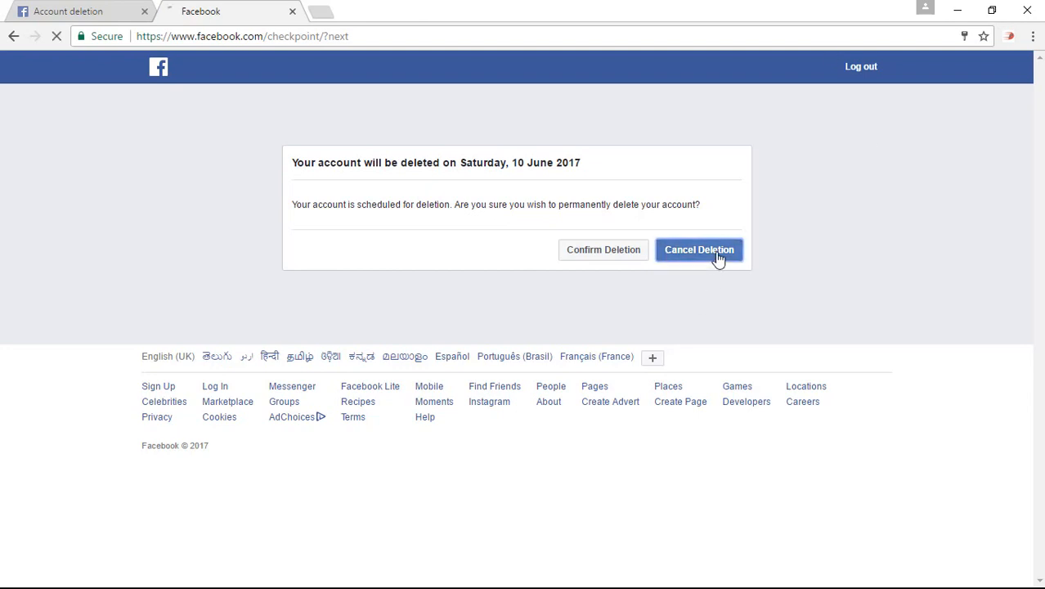
pyautogui.click(700, 248)
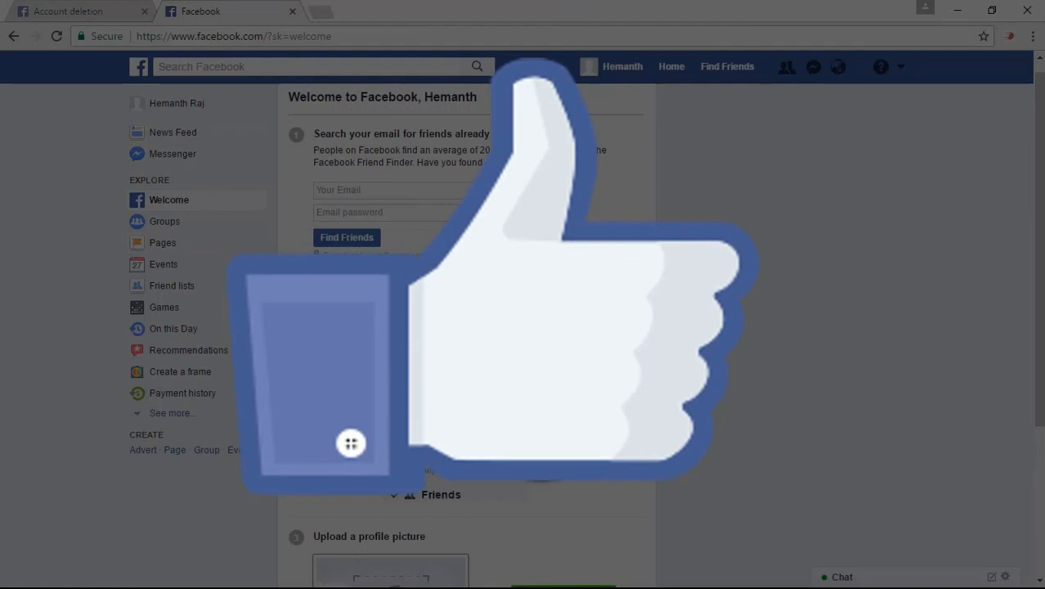
# Visit Discover Groups from the sidebar, then return to the Facebook home page.
pyautogui.click(164, 221)
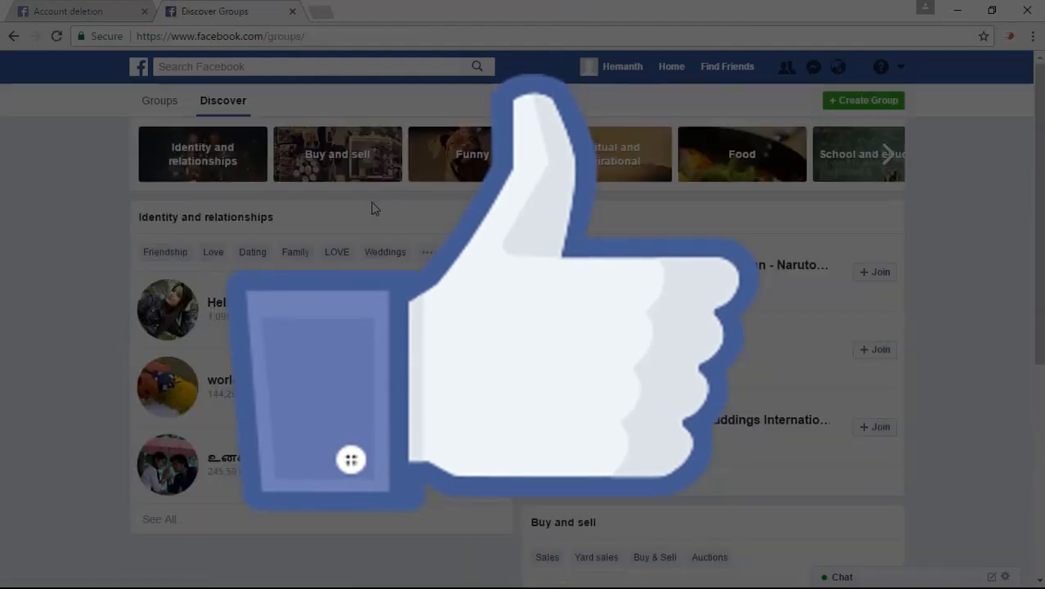
pyautogui.click(139, 65)
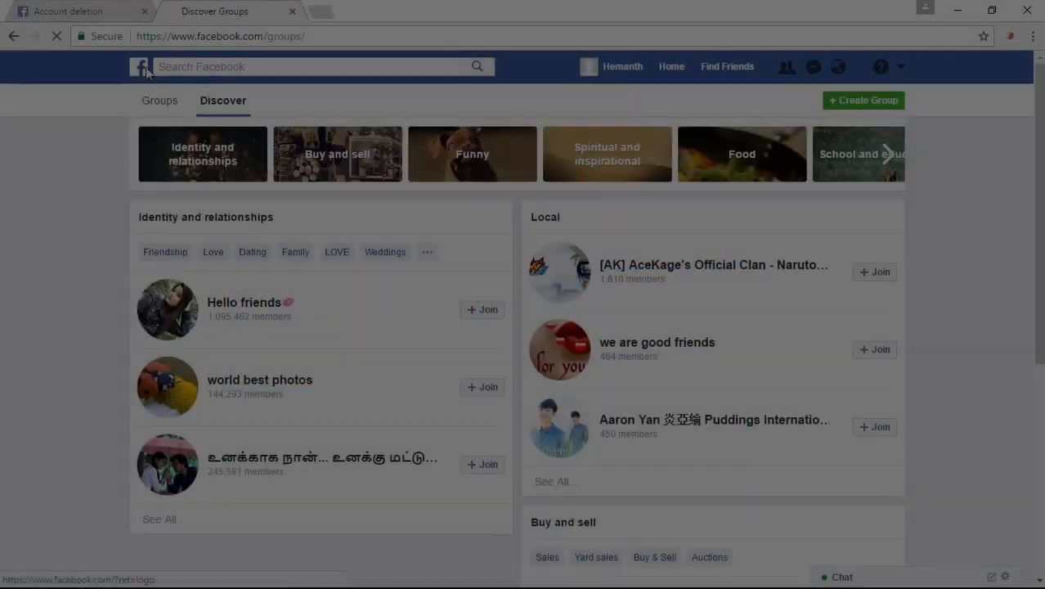